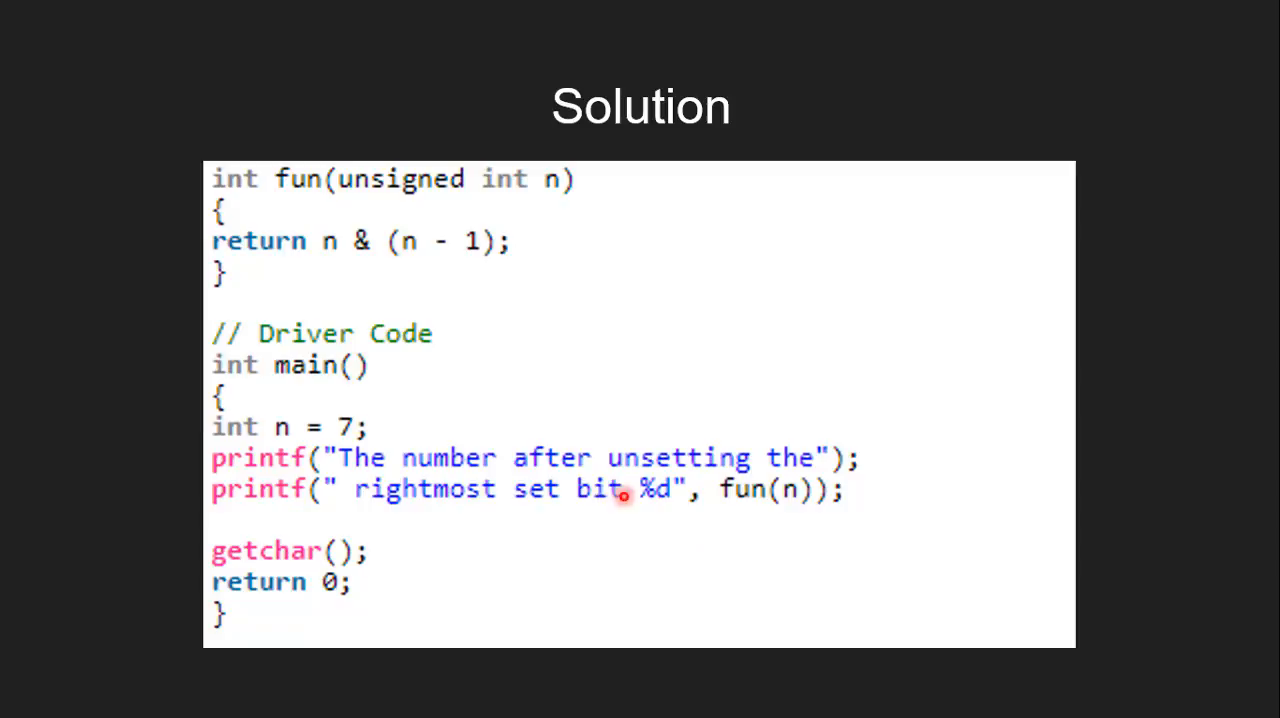
pyautogui.moveTo(324, 260)
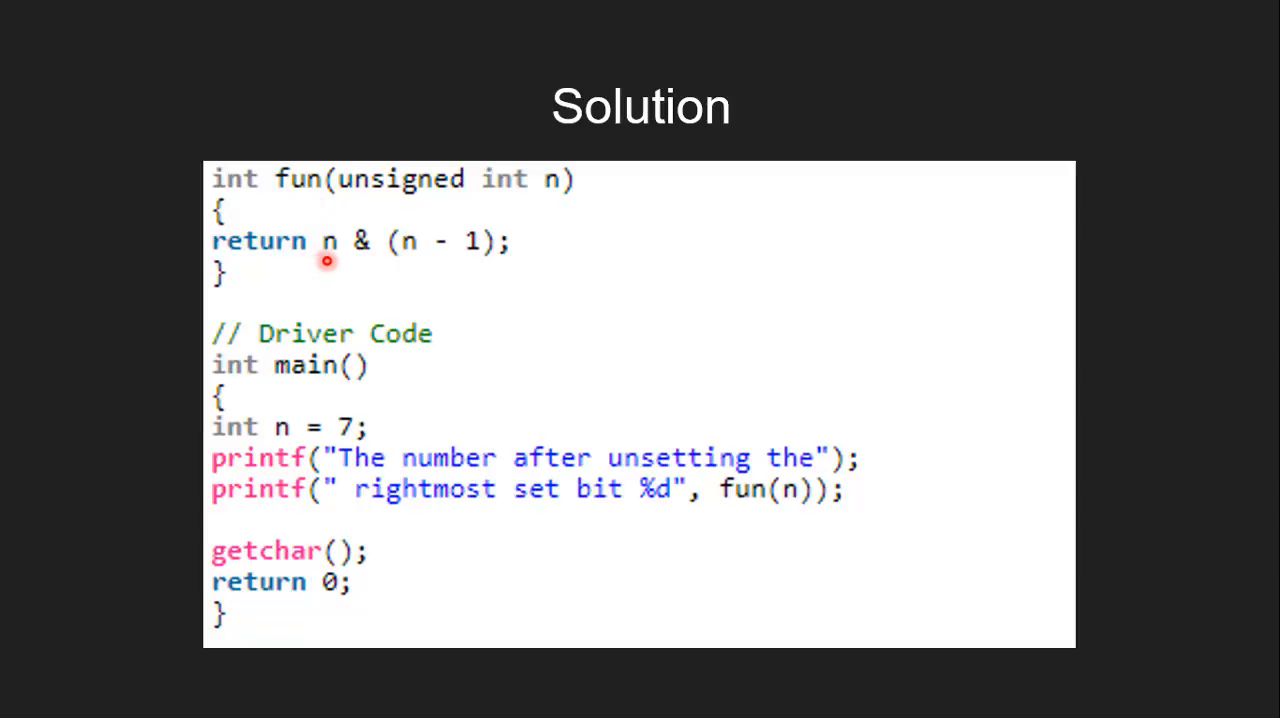
pyautogui.moveTo(422, 256)
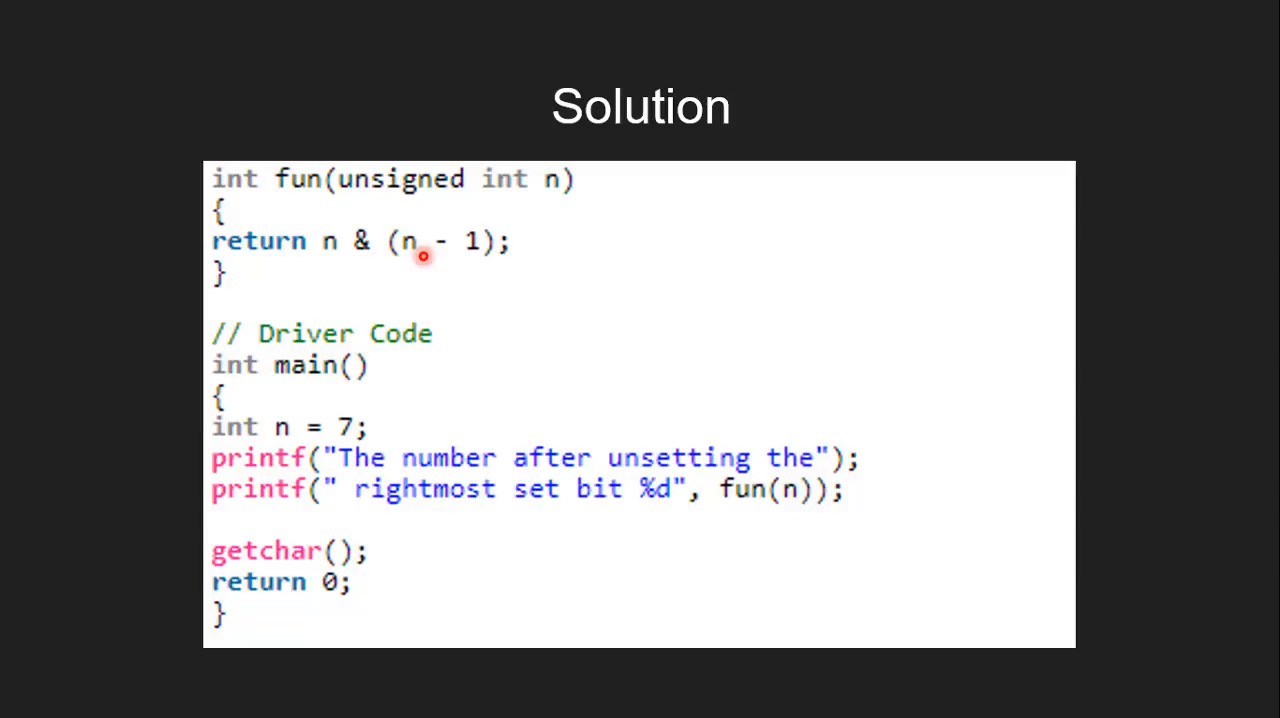